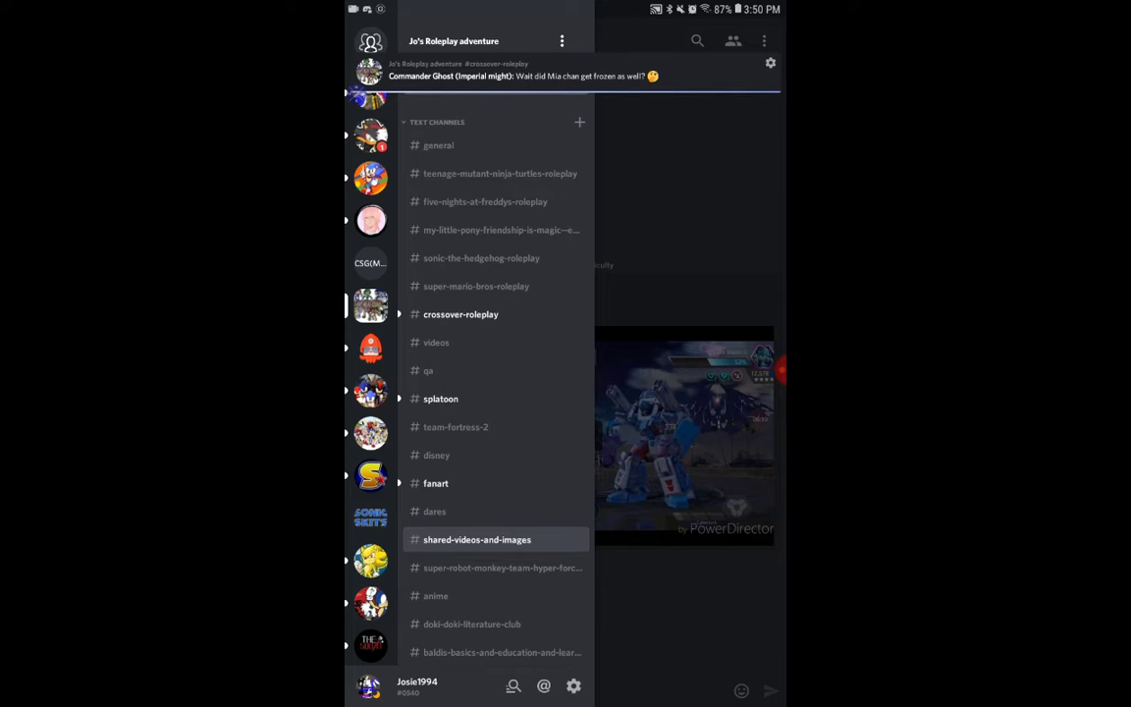
Bring up User Settings from the gear beside the username in the channel list
left_click(573, 685)
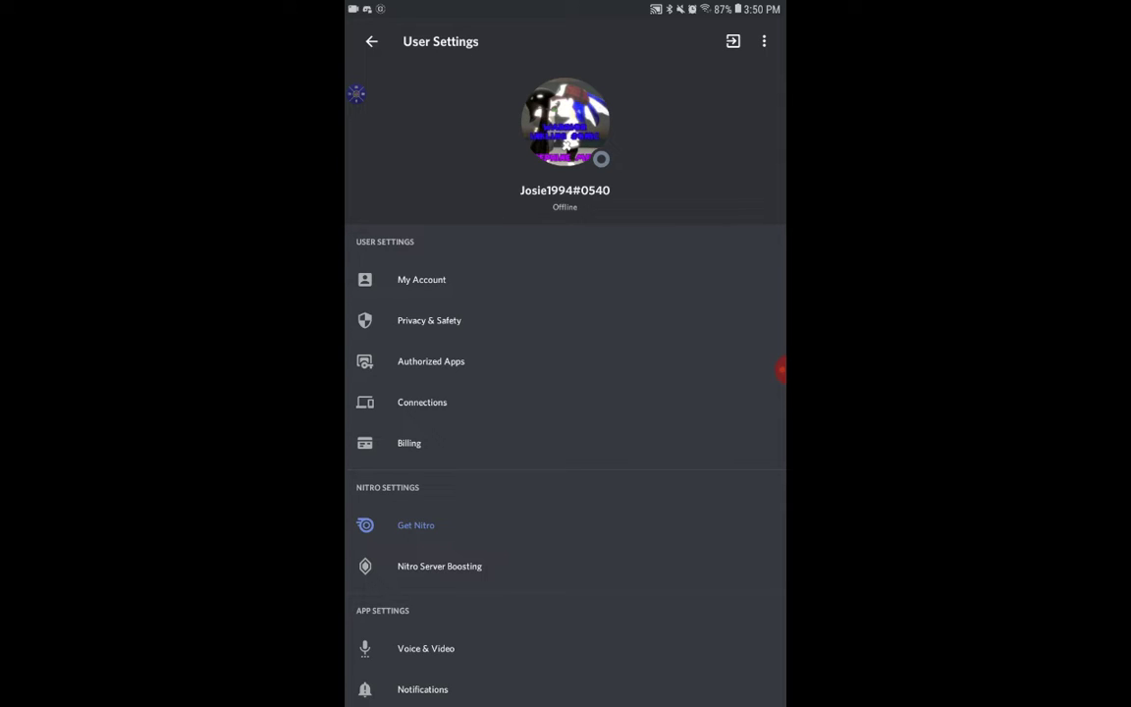
Go into My Account, edit the account details and start changing the avatar picture
scroll("down", 3)
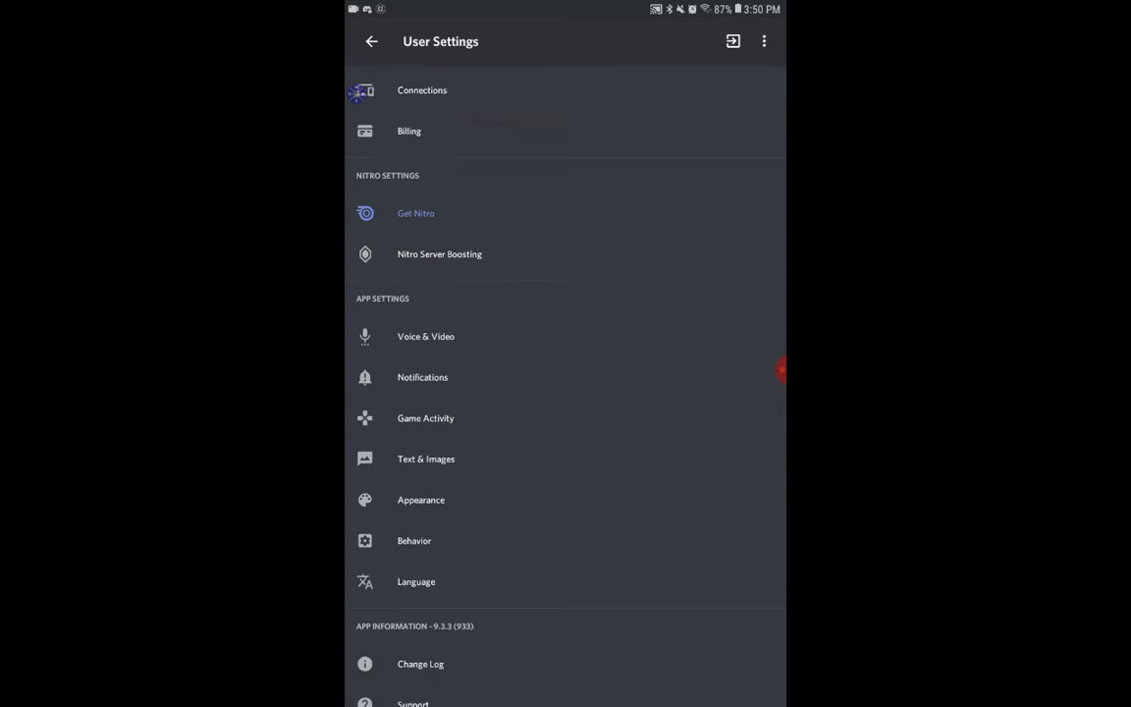
scroll("down", 3)
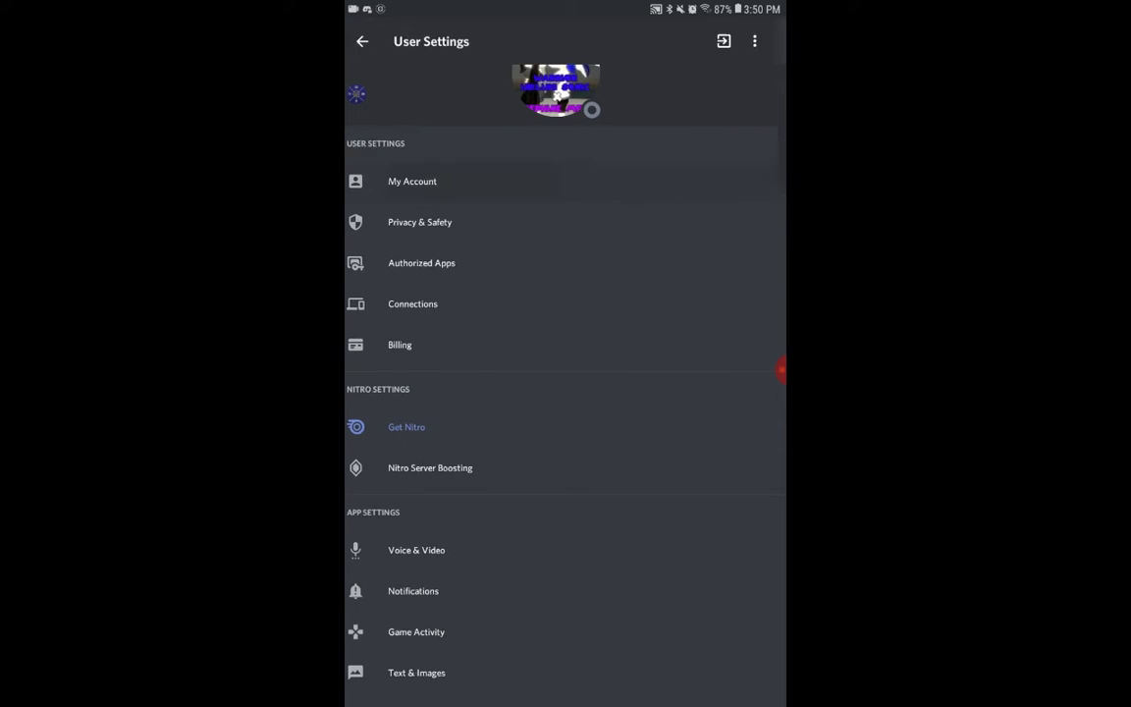
left_click(414, 181)
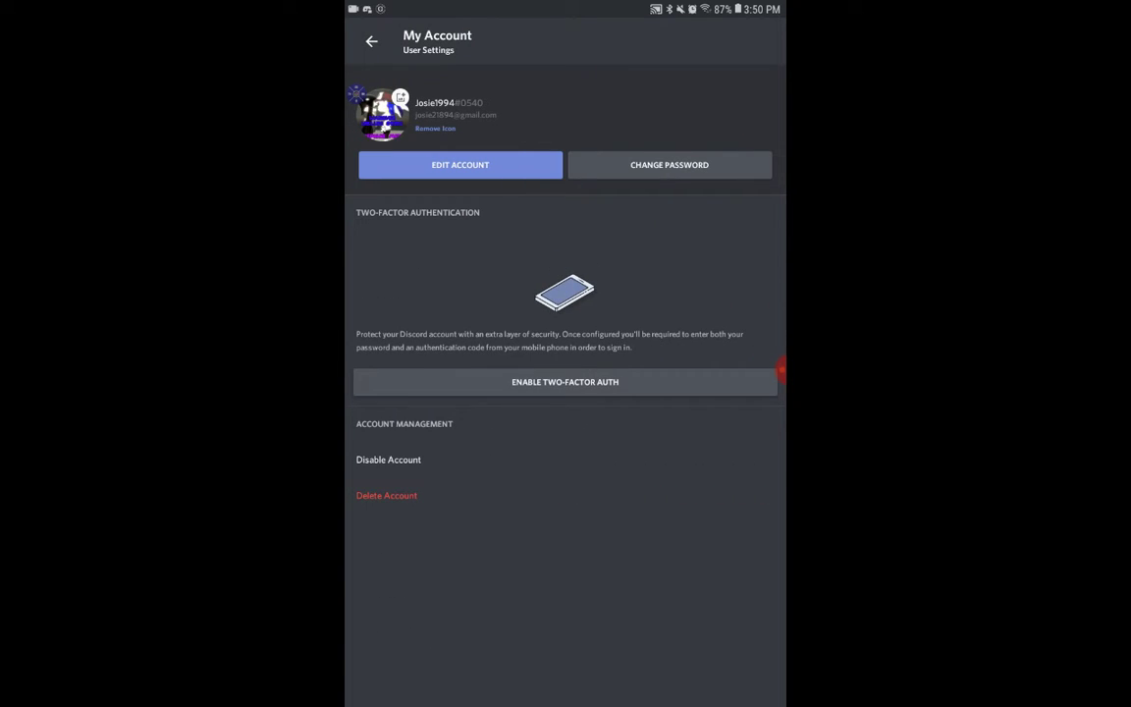
left_click(459, 164)
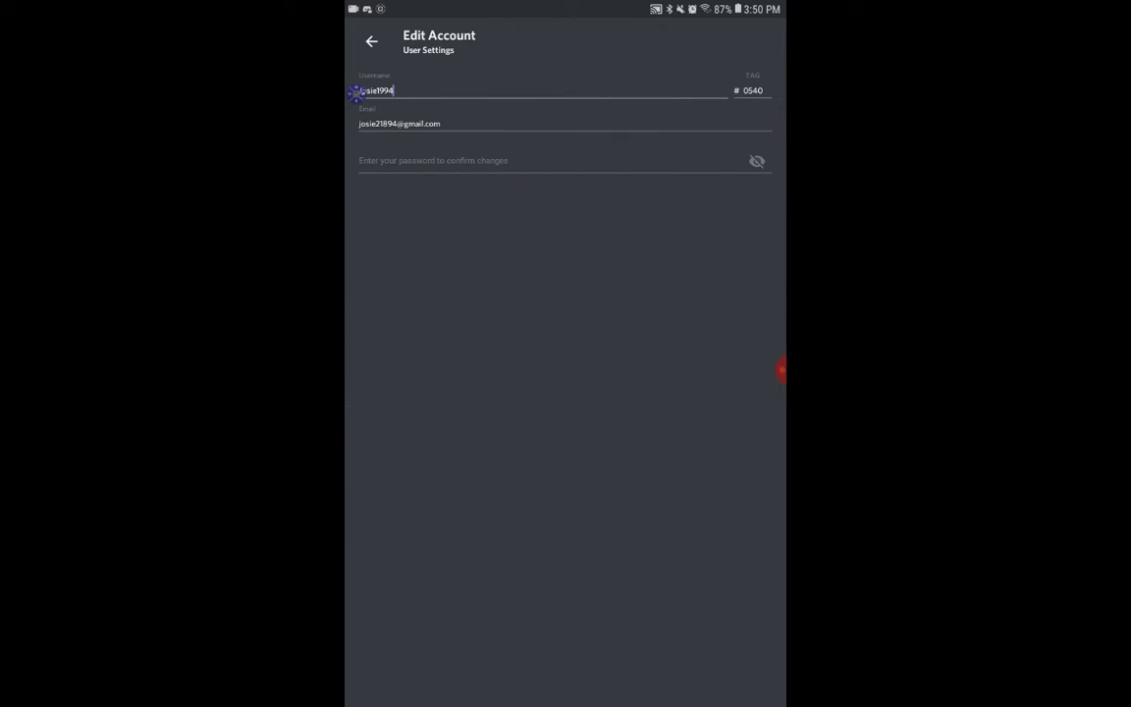
left_click(371, 41)
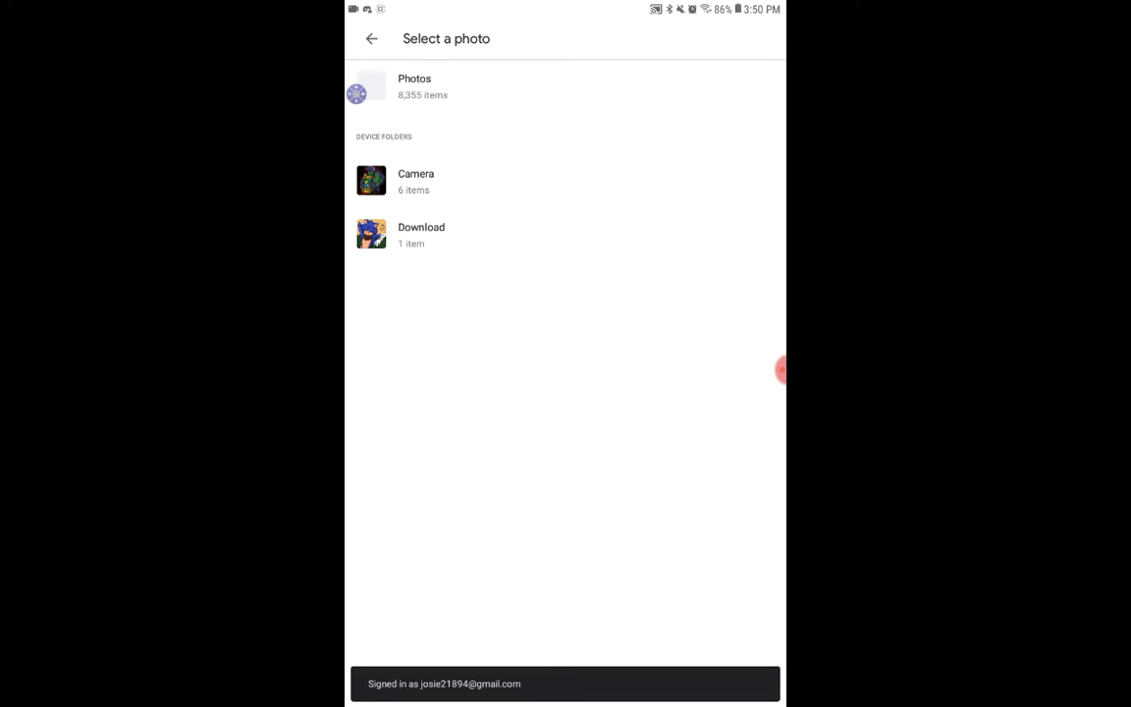
Choose Google Photos as the source and browse for the avatar image
left_click(414, 87)
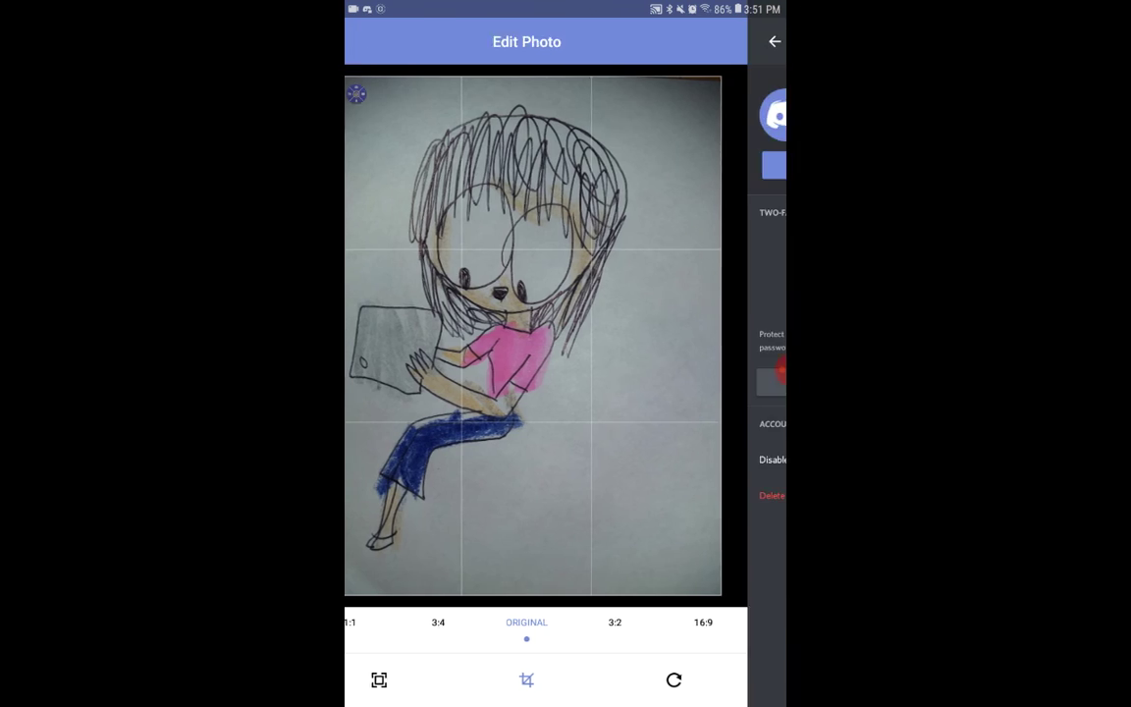
Accept the cropped drawing as the avatar and save the account settings
left_click(775, 41)
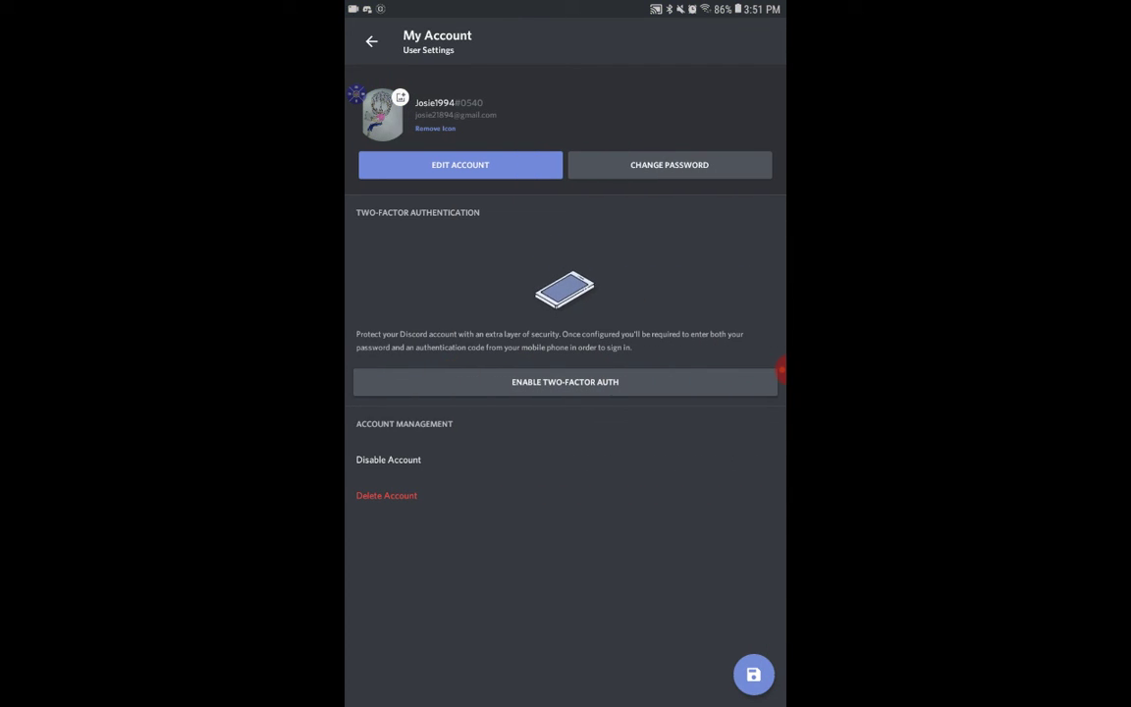
left_click(753, 675)
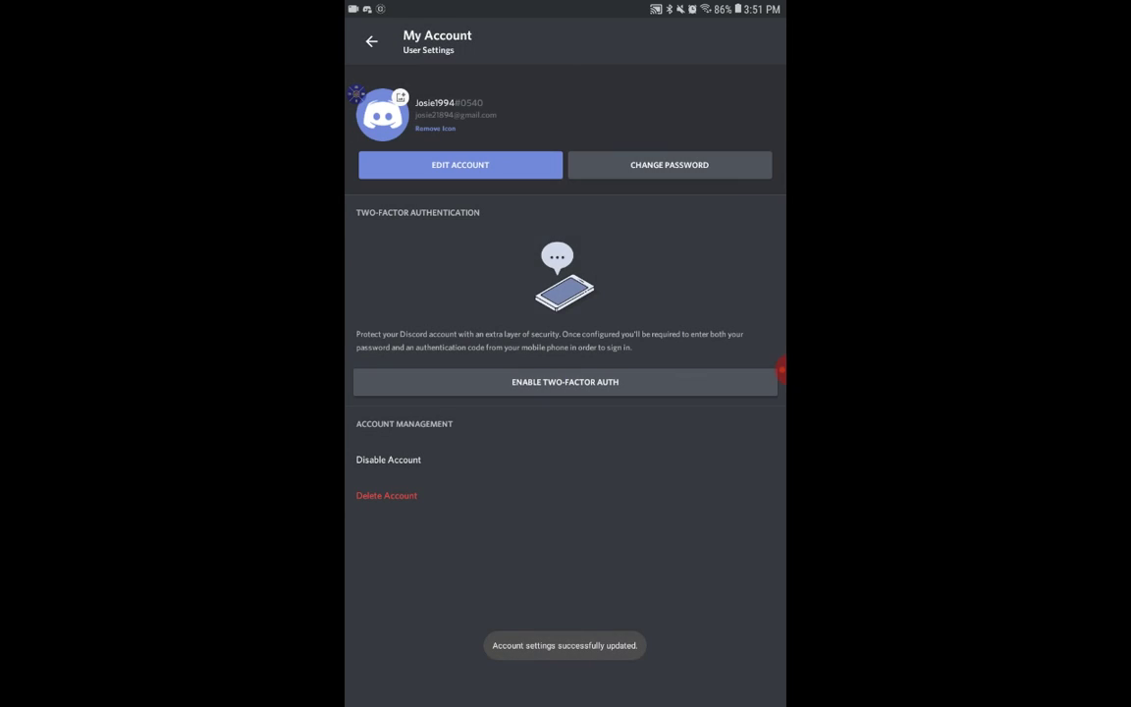